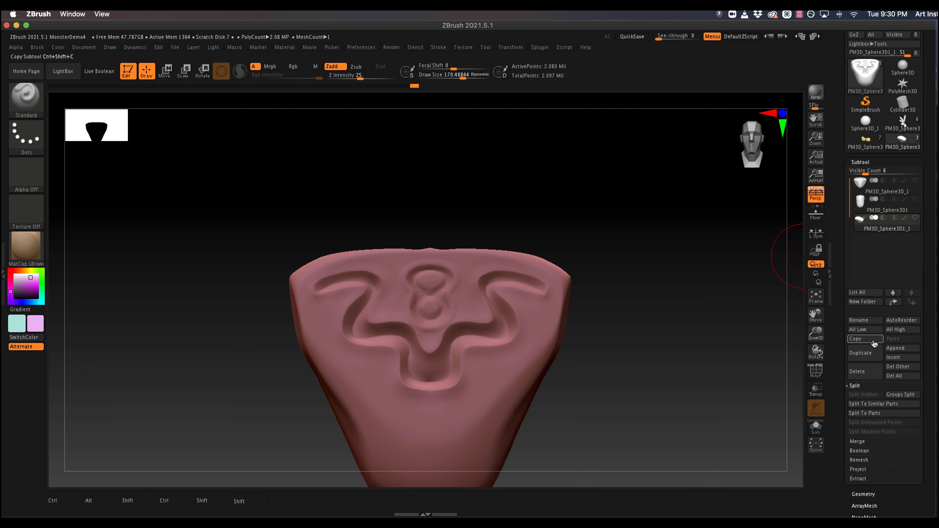
{"action": "mouse_move", "coordinate": [902, 348]}
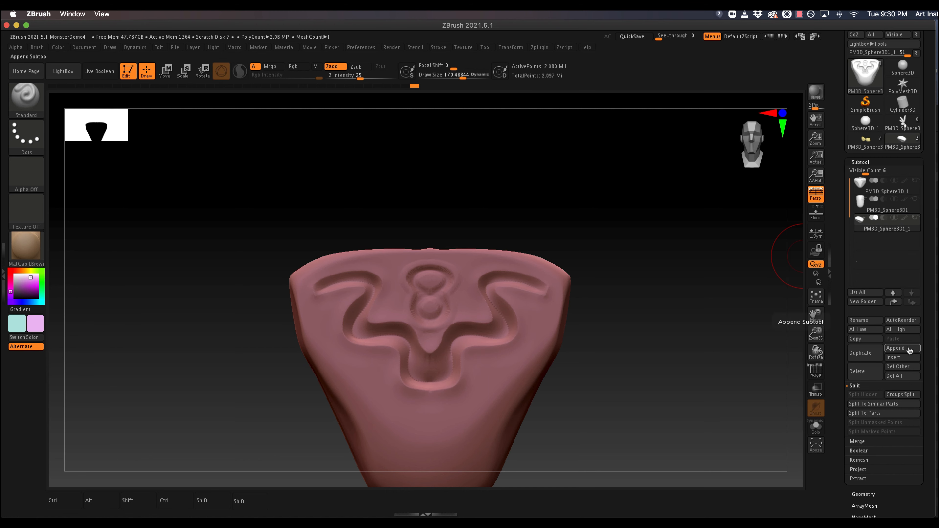
- Append a Sphere3D subtool to the head and make it the active part
{"action": "left_click", "coordinate": [896, 349]}
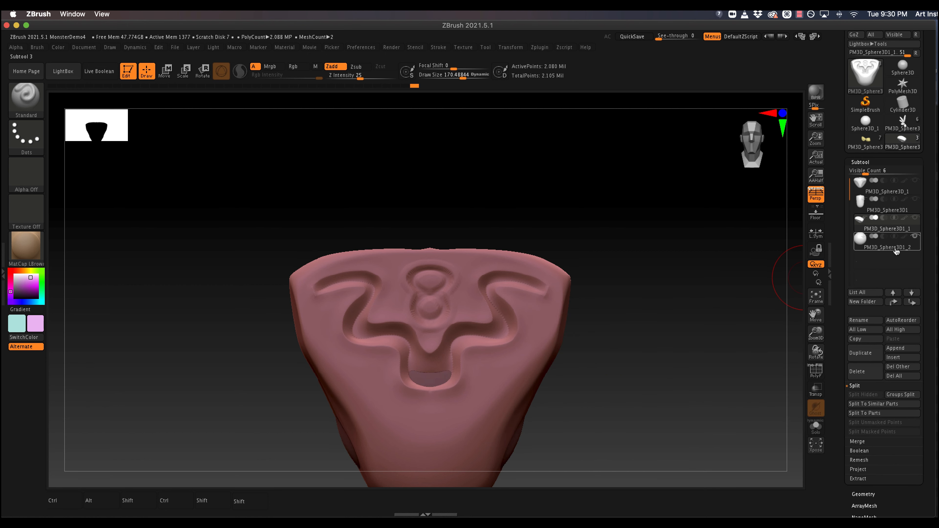
{"action": "left_click", "coordinate": [886, 247]}
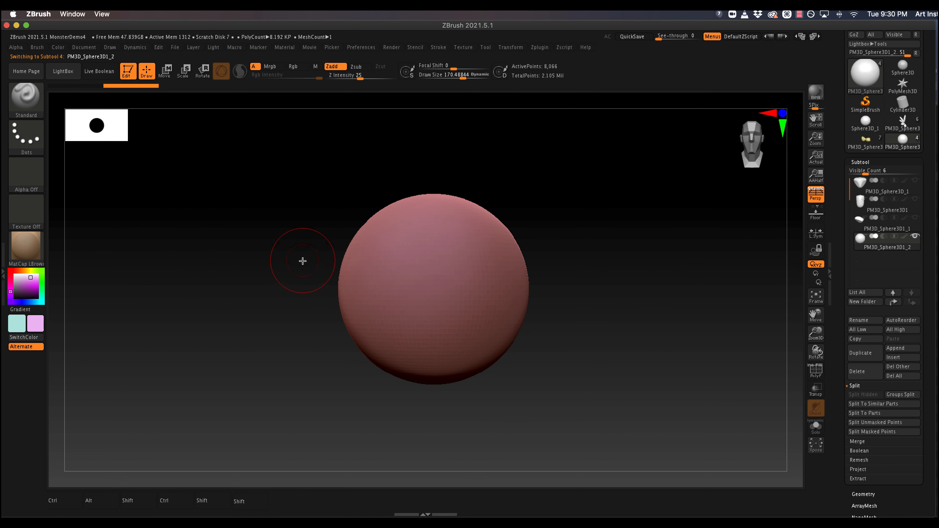
{"action": "mouse_move", "coordinate": [521, 311]}
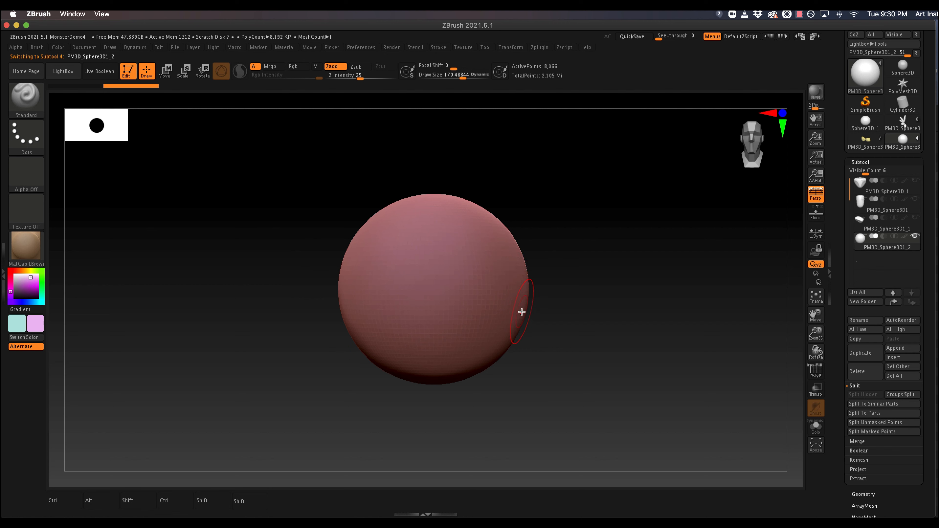
{"action": "mouse_move", "coordinate": [523, 285]}
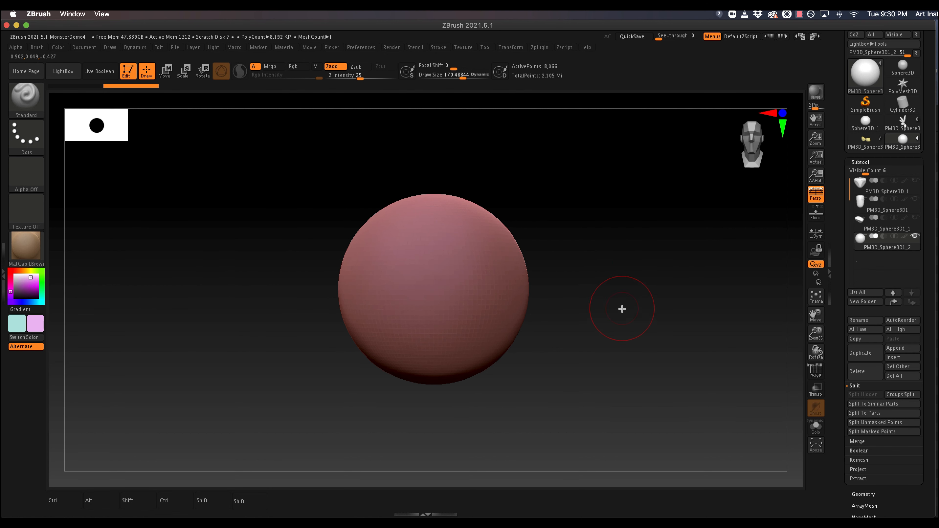
{"action": "mouse_move", "coordinate": [259, 250]}
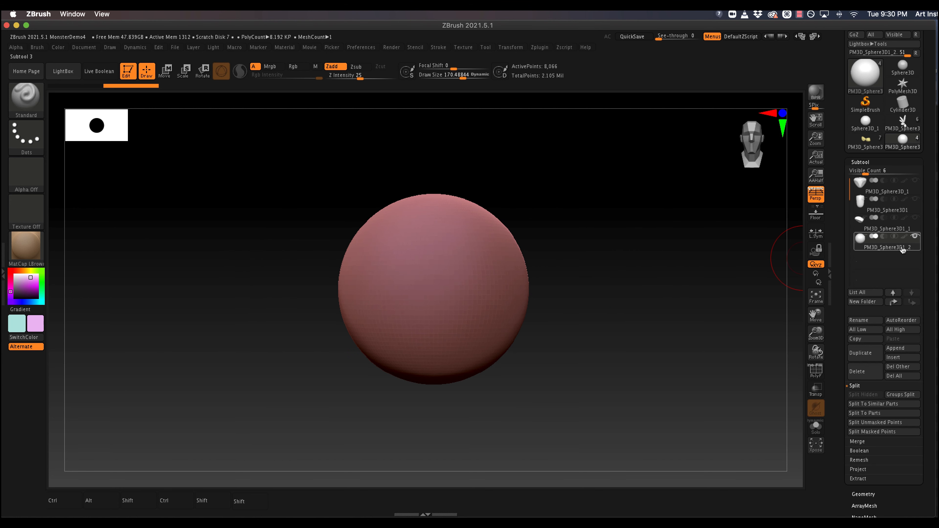
{"action": "mouse_move", "coordinate": [444, 245]}
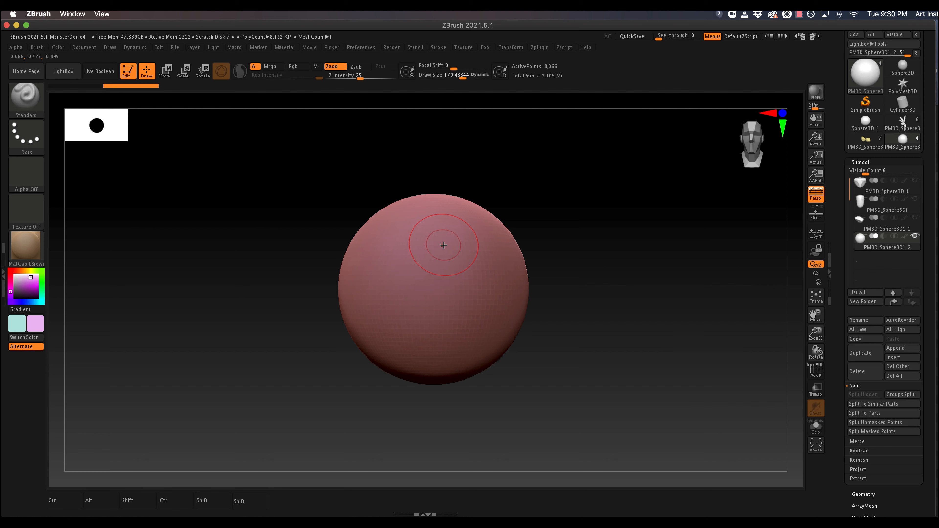
{"action": "mouse_move", "coordinate": [688, 291]}
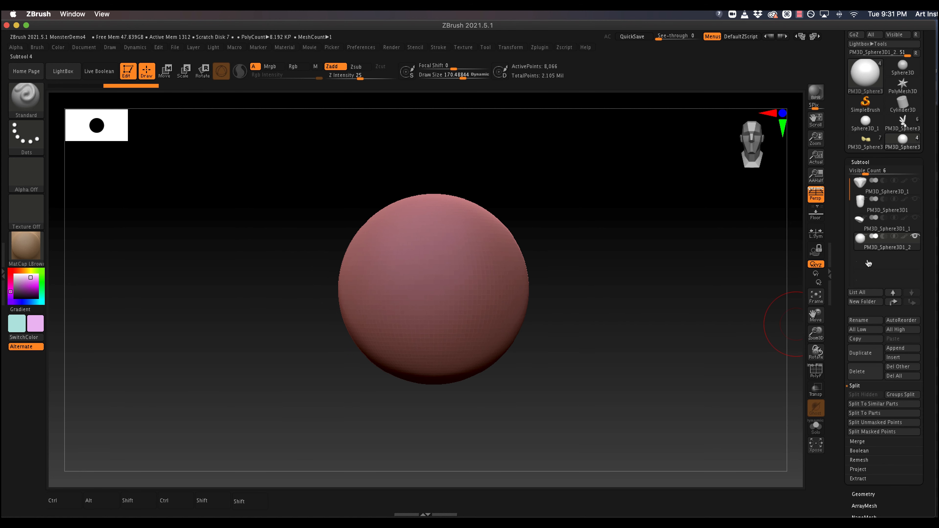
- Duplicate the sphere, scale the original slightly smaller, and reselect the copy
{"action": "left_click", "coordinate": [888, 266]}
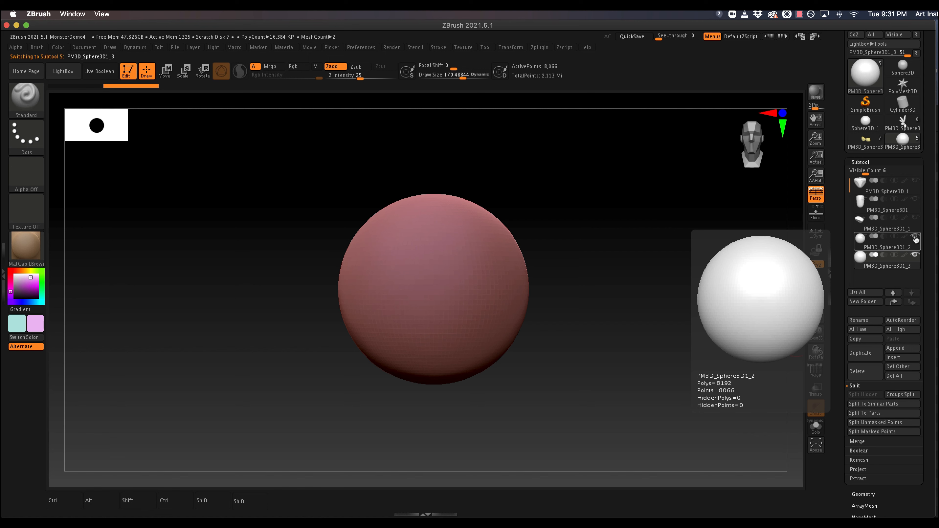
{"action": "left_click", "coordinate": [887, 265]}
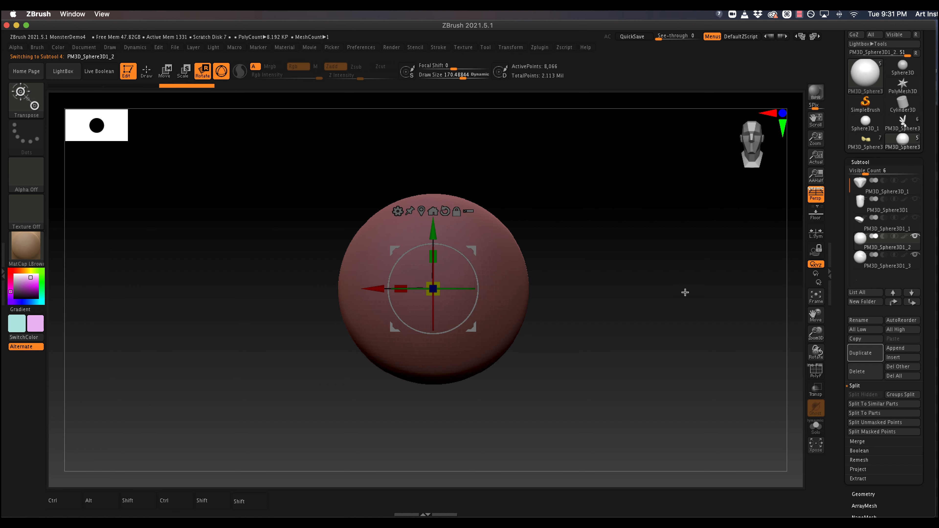
{"action": "mouse_move", "coordinate": [893, 265]}
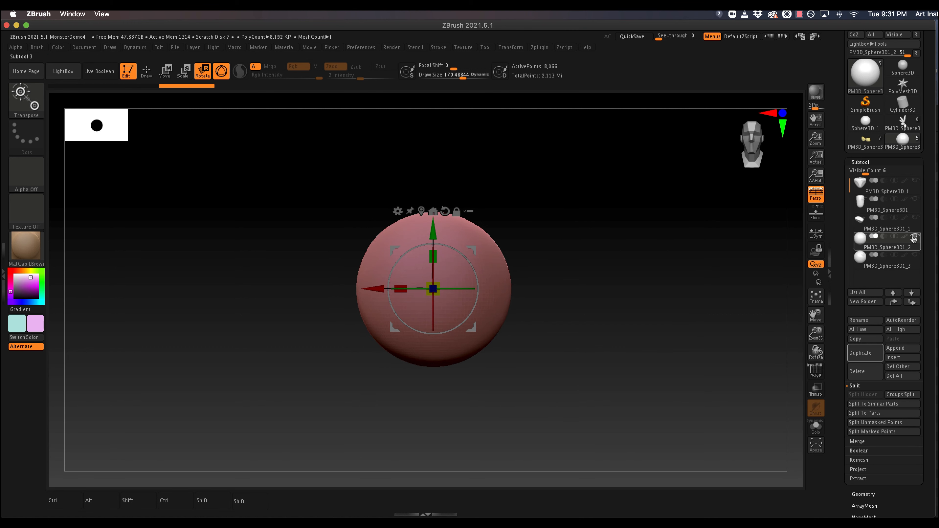
{"action": "mouse_move", "coordinate": [887, 248]}
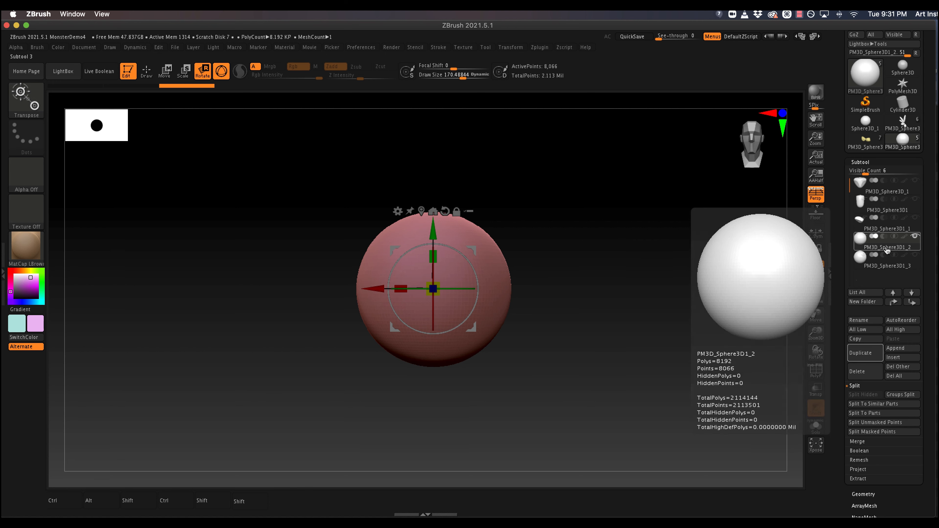
{"action": "left_click_drag", "start_coordinate": [398, 290], "coordinate": [401, 289]}
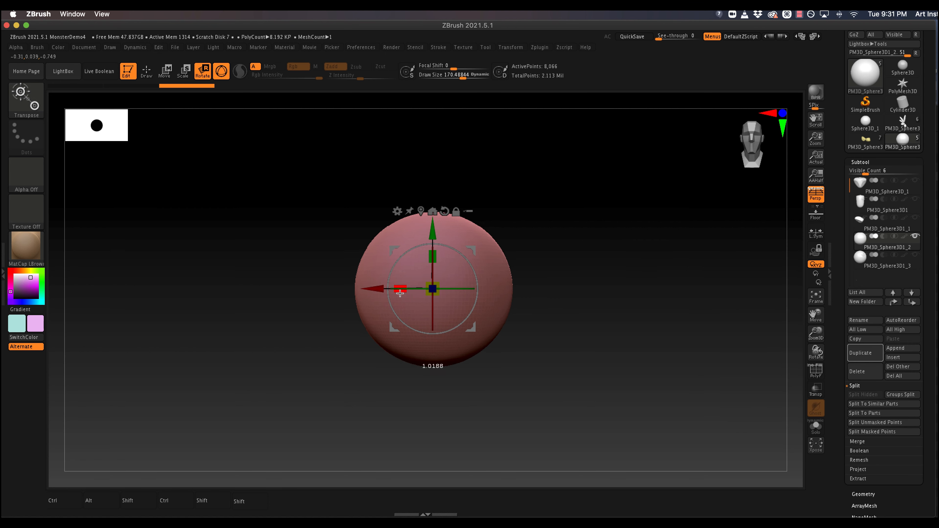
{"action": "left_click", "coordinate": [887, 263]}
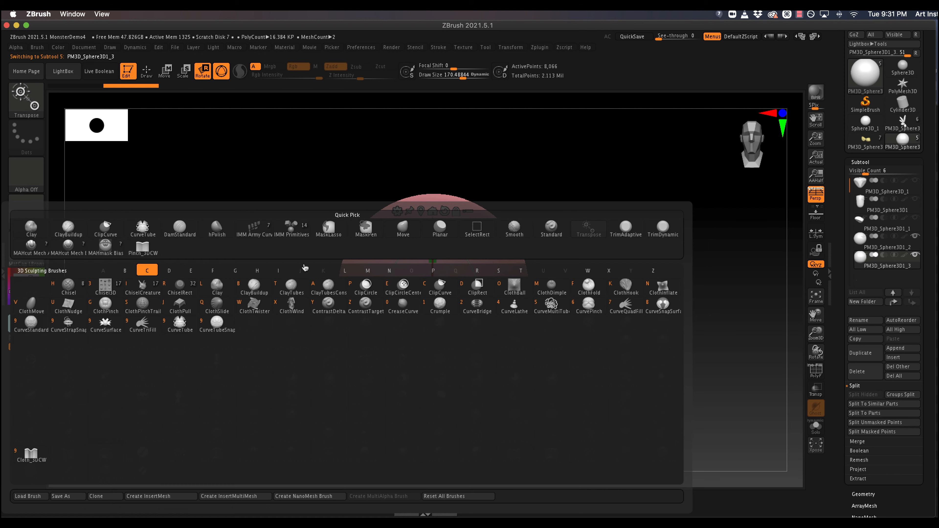
{"action": "mouse_move", "coordinate": [366, 287]}
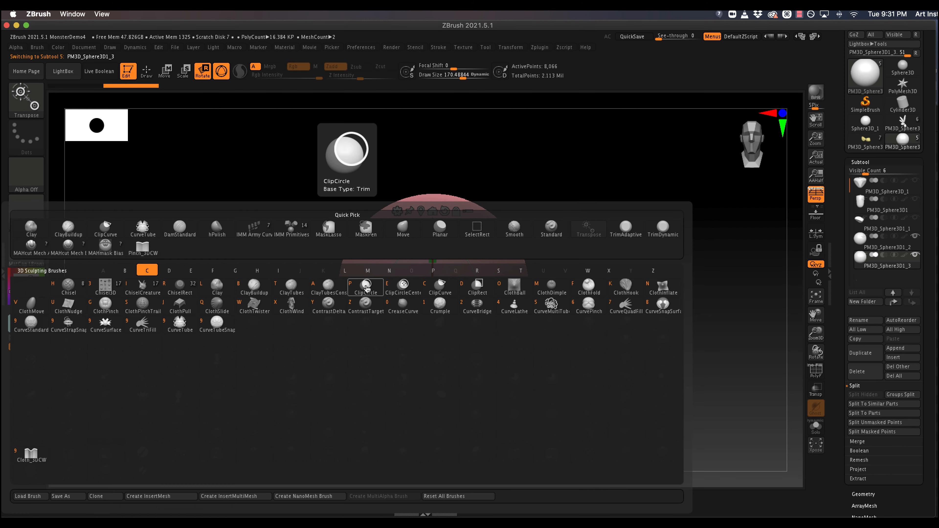
- Choose the ClipCurve brush and accept the selection-brush notice
{"action": "left_click", "coordinate": [366, 287]}
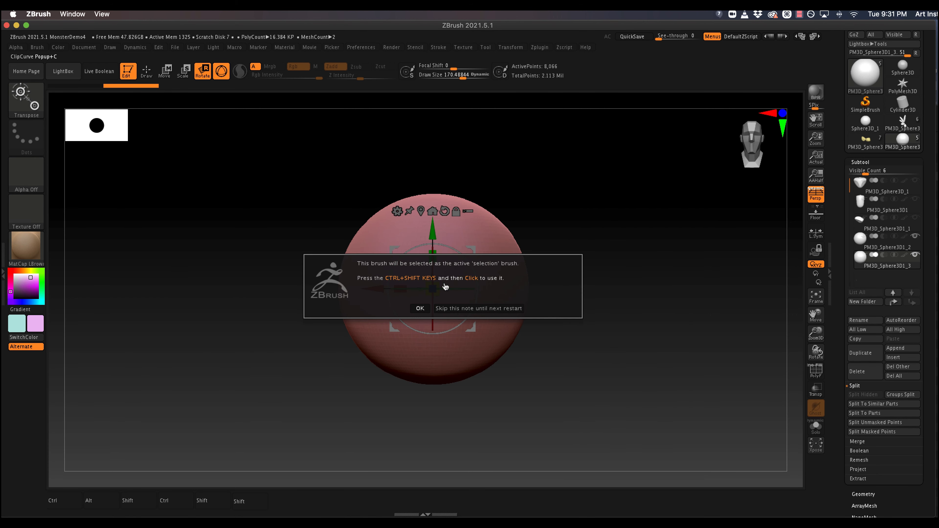
{"action": "mouse_move", "coordinate": [410, 265]}
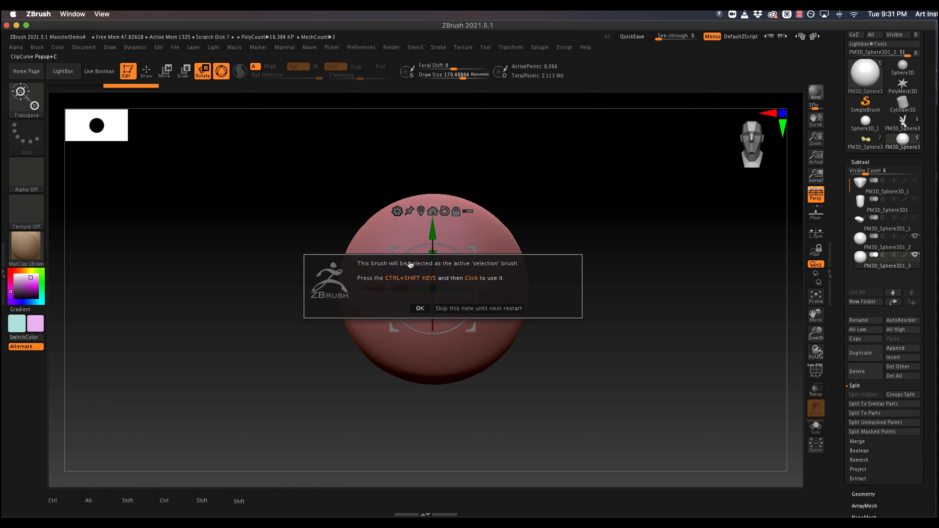
{"action": "left_click", "coordinate": [419, 308]}
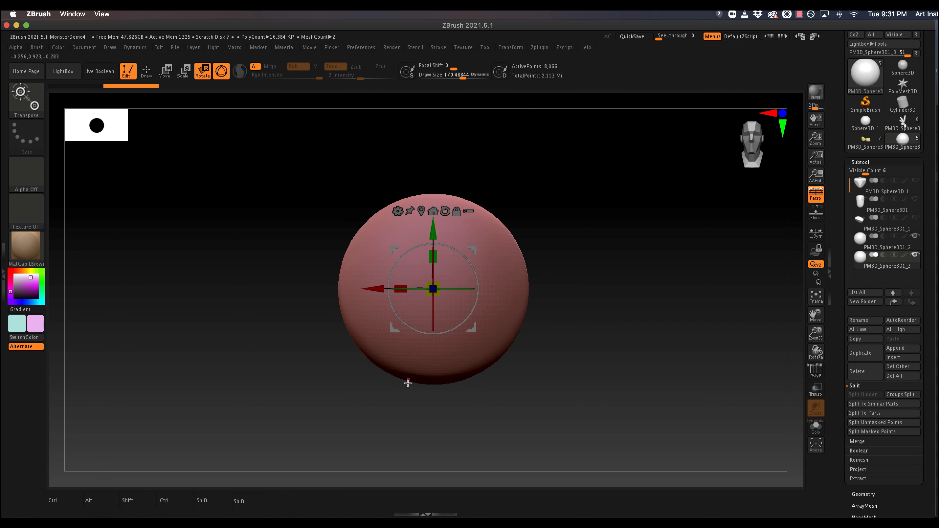
{"action": "mouse_move", "coordinate": [485, 317]}
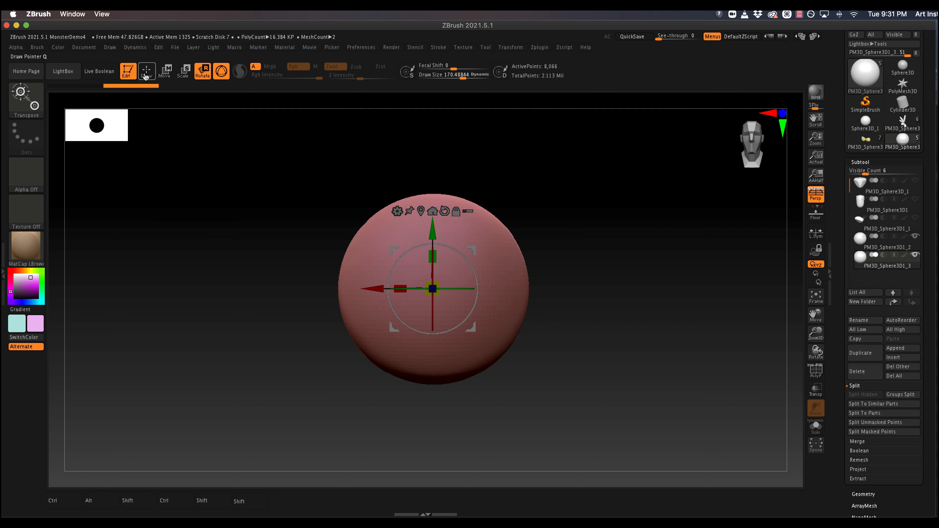
- Return to Draw mode and clip away the upper half of the outer shell
{"action": "left_click", "coordinate": [147, 72]}
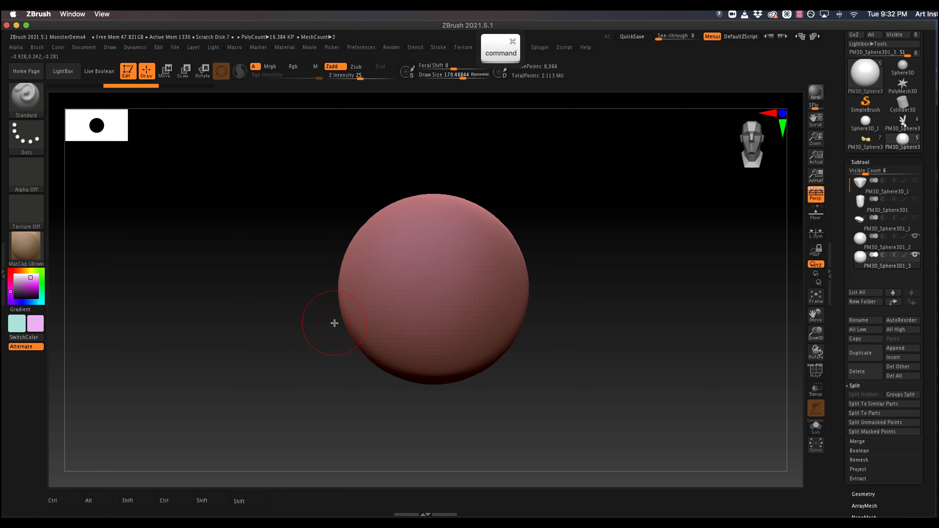
{"action": "left_click_drag", "start_coordinate": [334, 323], "coordinate": [575, 289]}
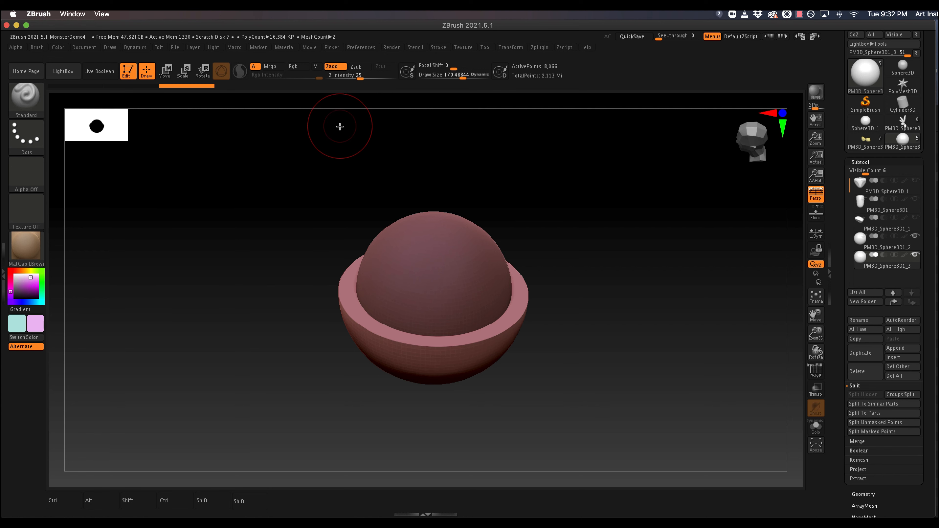
{"action": "mouse_move", "coordinate": [212, 114]}
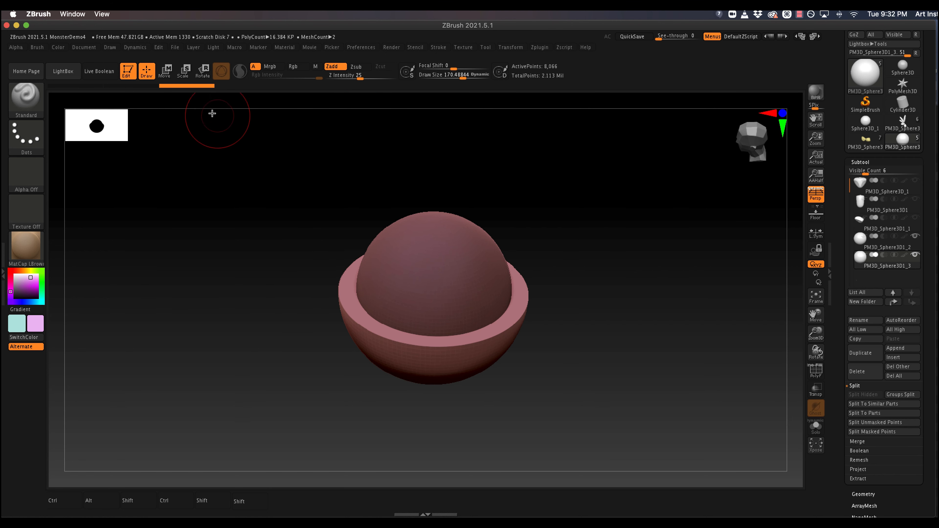
- Tilt the lower eyelid shell a few degrees with Transpose Rotate
{"action": "left_click", "coordinate": [203, 71]}
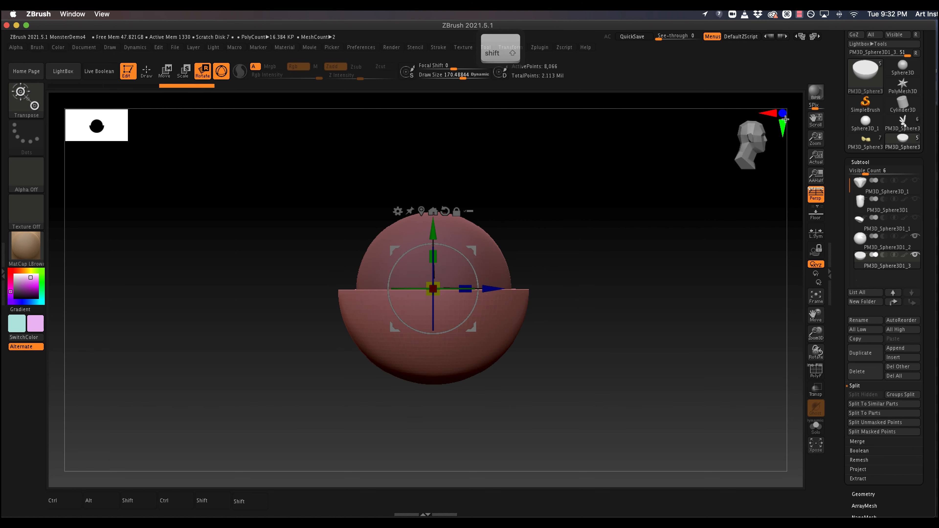
{"action": "left_click_drag", "start_coordinate": [432, 288], "coordinate": [407, 252]}
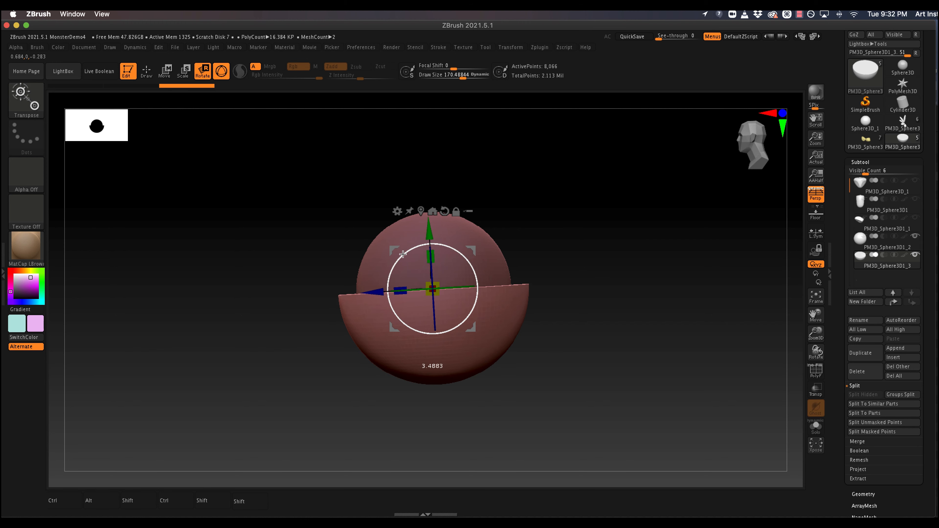
{"action": "left_click_drag", "start_coordinate": [401, 254], "coordinate": [395, 280]}
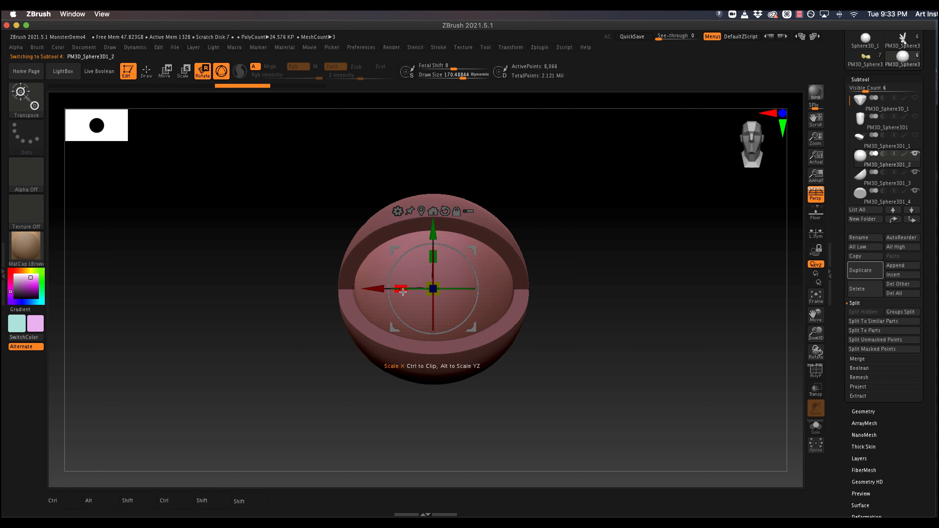
- Nudge the duplicated shell with Transpose toward the upper-lid position
{"action": "left_click_drag", "start_coordinate": [402, 289], "coordinate": [408, 288]}
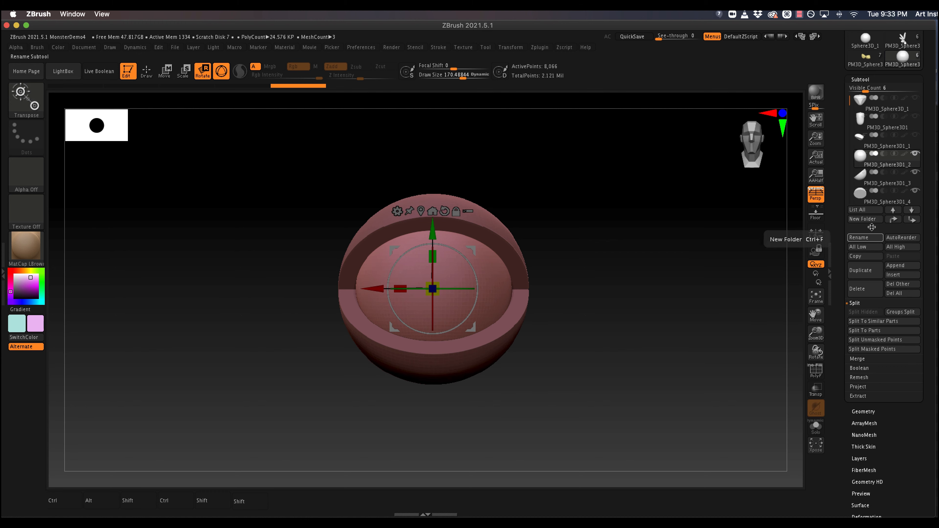
- Show PolyFrame and MergeDown the lid shells and eyeball into one subtool
{"action": "left_click", "coordinate": [816, 371]}
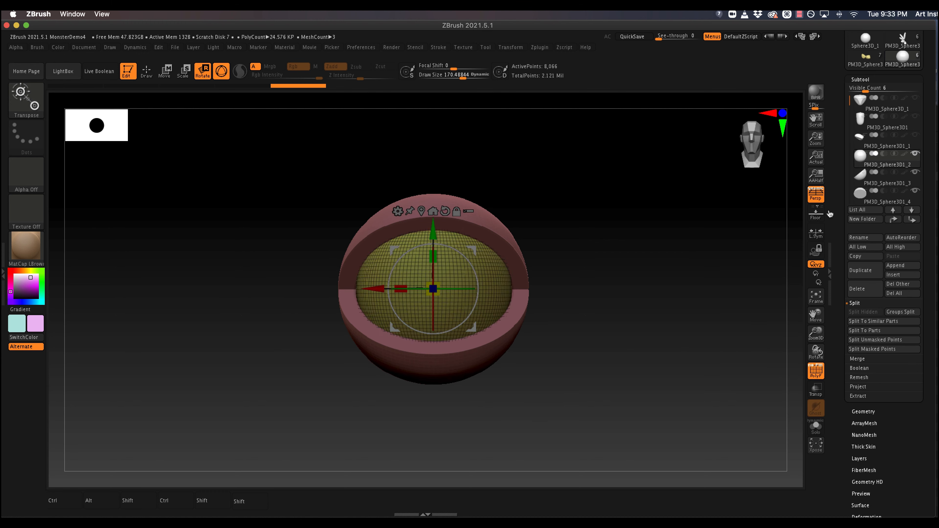
{"action": "mouse_move", "coordinate": [887, 182]}
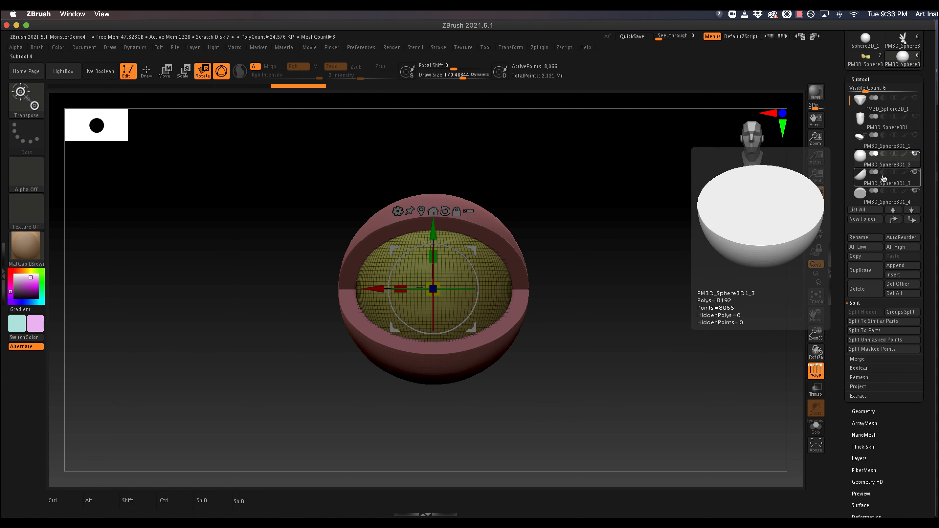
{"action": "left_click", "coordinate": [857, 312]}
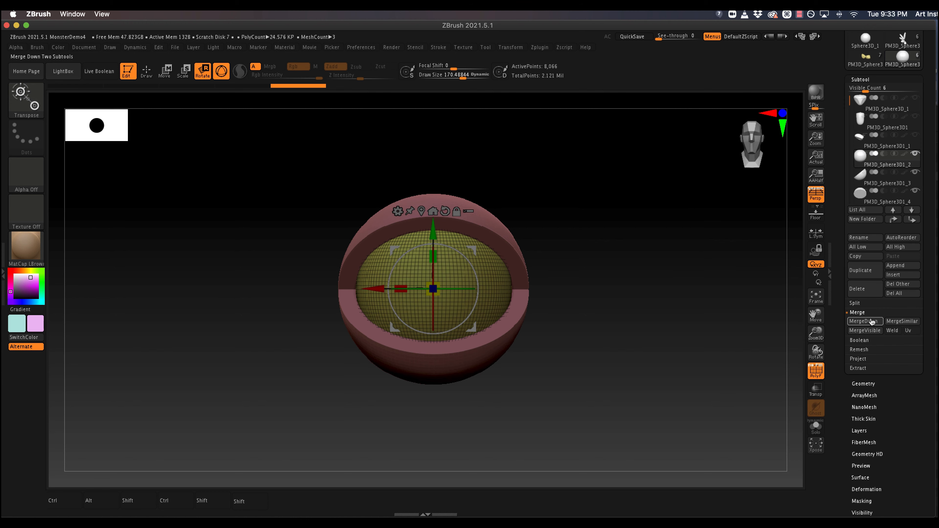
{"action": "left_click", "coordinate": [863, 321]}
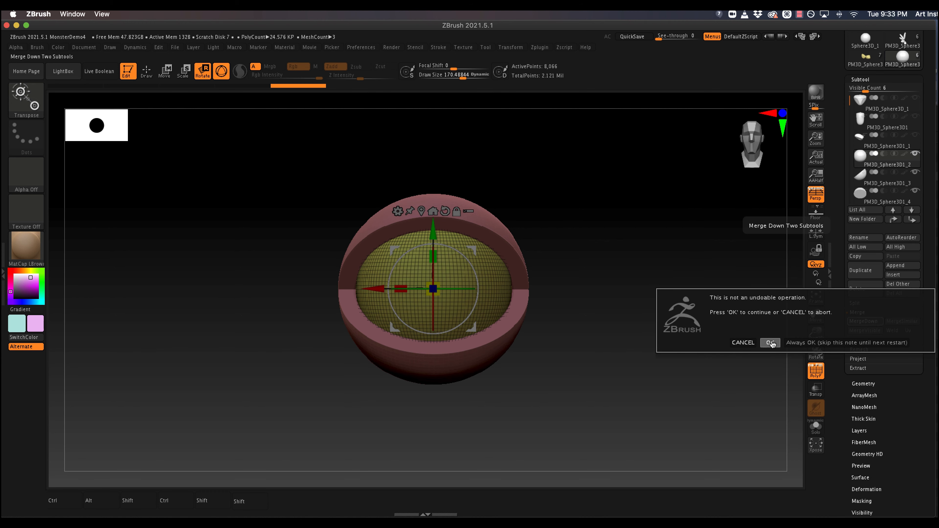
{"action": "left_click", "coordinate": [770, 342]}
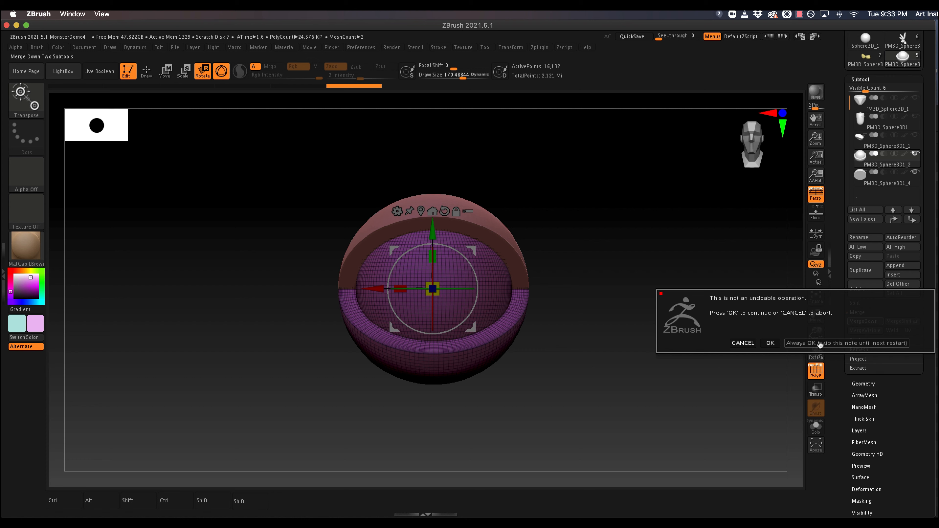
{"action": "left_click", "coordinate": [771, 342]}
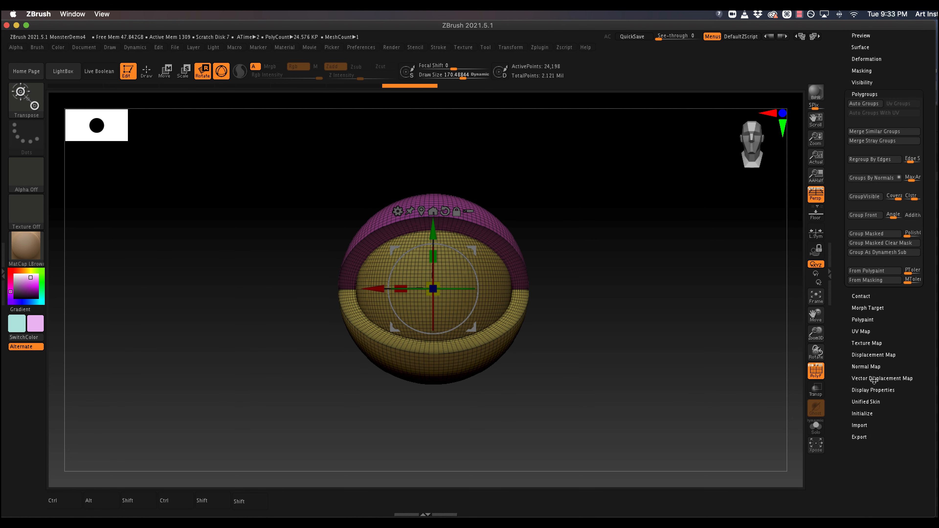
- Auto Group the eye into per-piece polygroups and move it left along X
{"action": "left_click", "coordinate": [864, 104]}
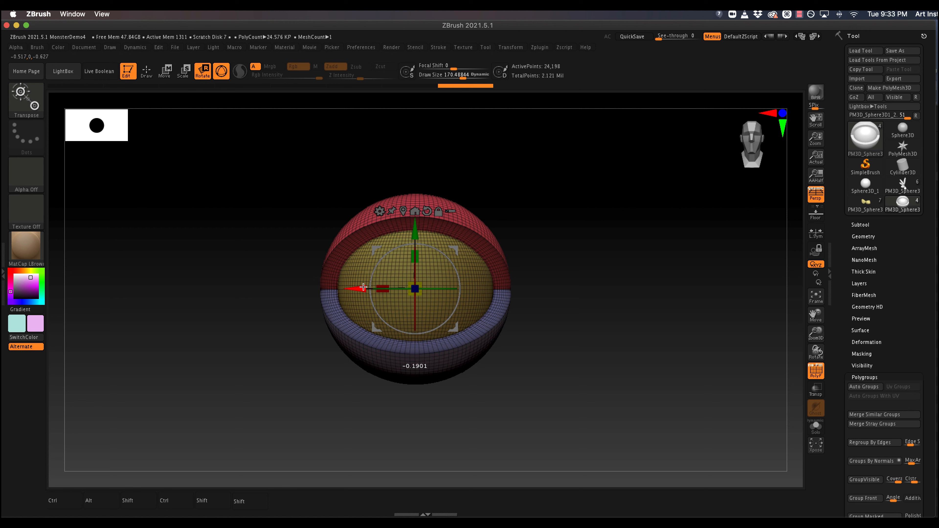
{"action": "left_click_drag", "start_coordinate": [363, 288], "coordinate": [213, 289]}
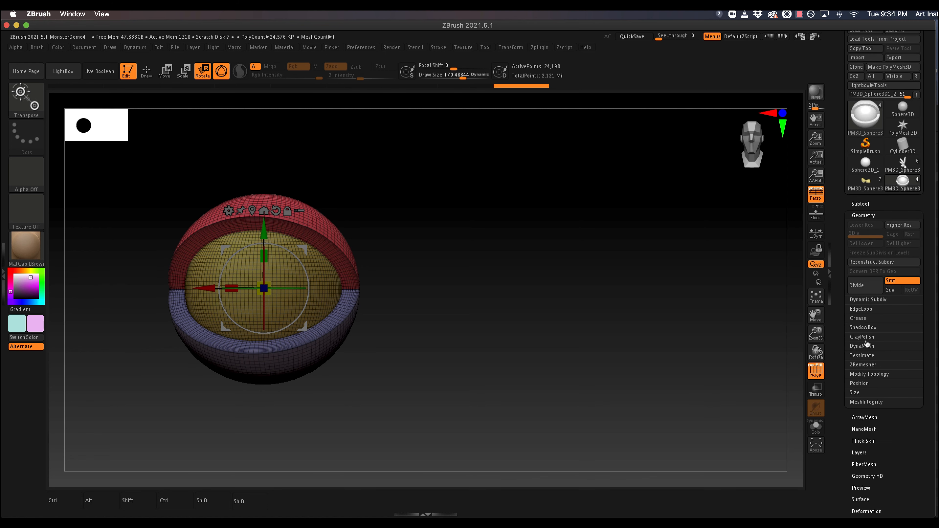
{"action": "mouse_move", "coordinate": [865, 377]}
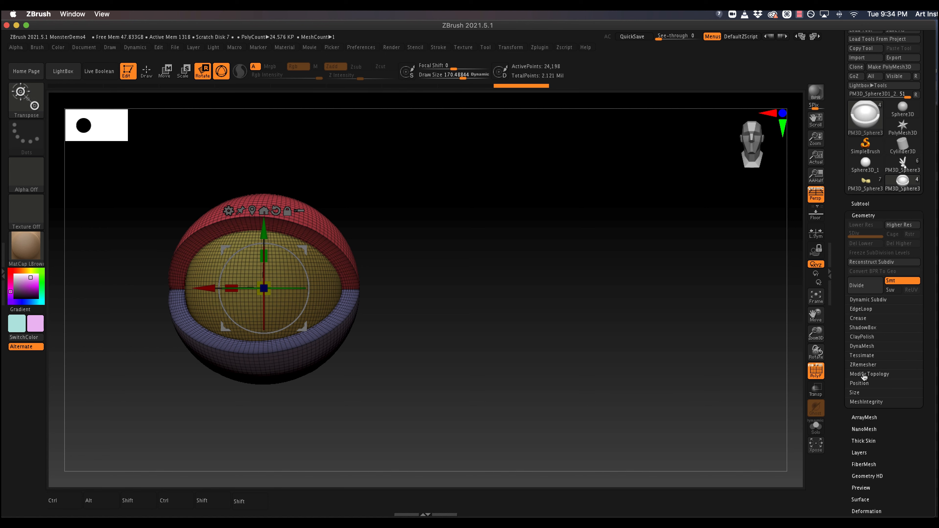
- Mirror And Weld the eye to create the second one, then leave Transpose mode
{"action": "left_click", "coordinate": [870, 373]}
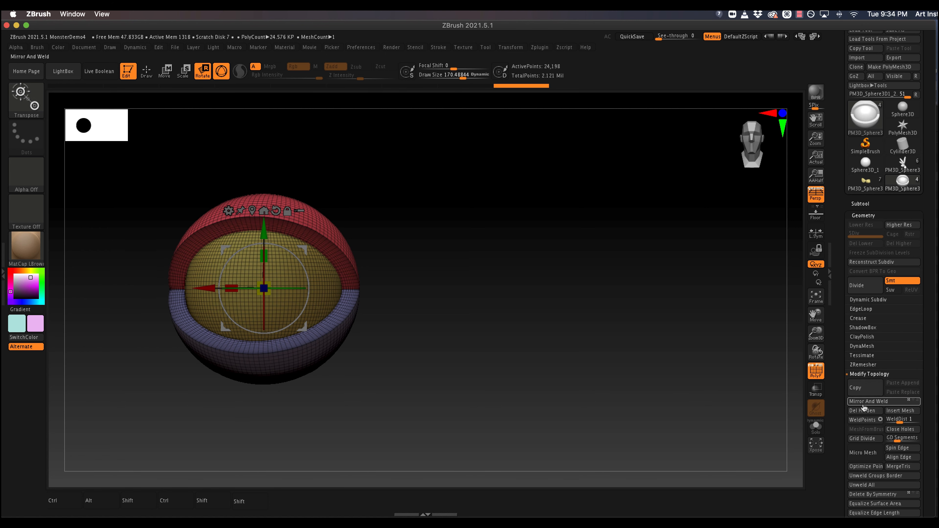
{"action": "left_click", "coordinate": [867, 402]}
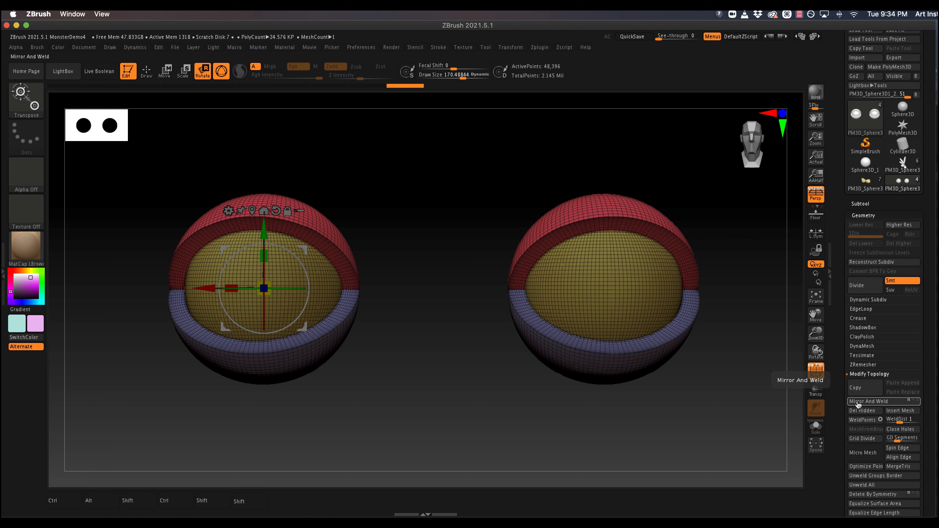
{"action": "left_click", "coordinate": [866, 401]}
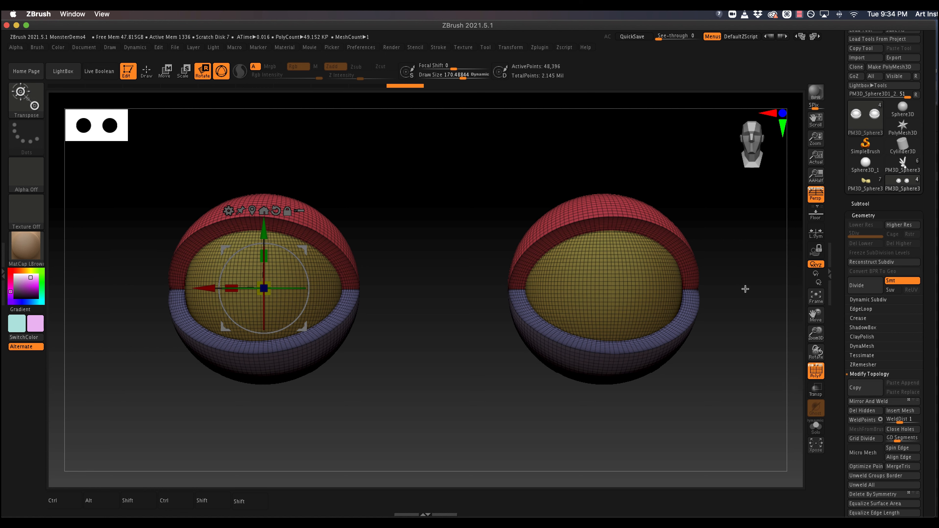
{"action": "left_click", "coordinate": [145, 71]}
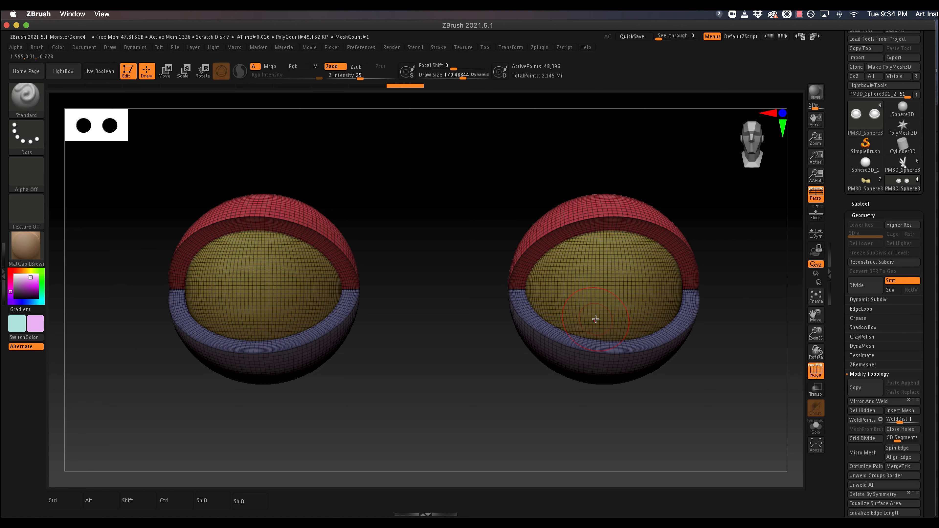